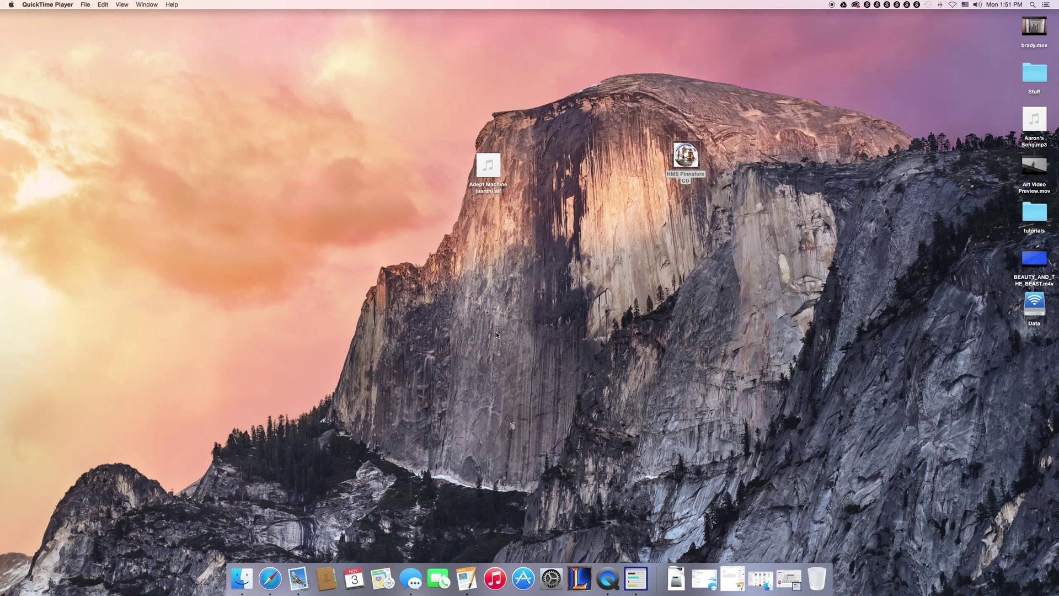
pyautogui.moveTo(537, 454)
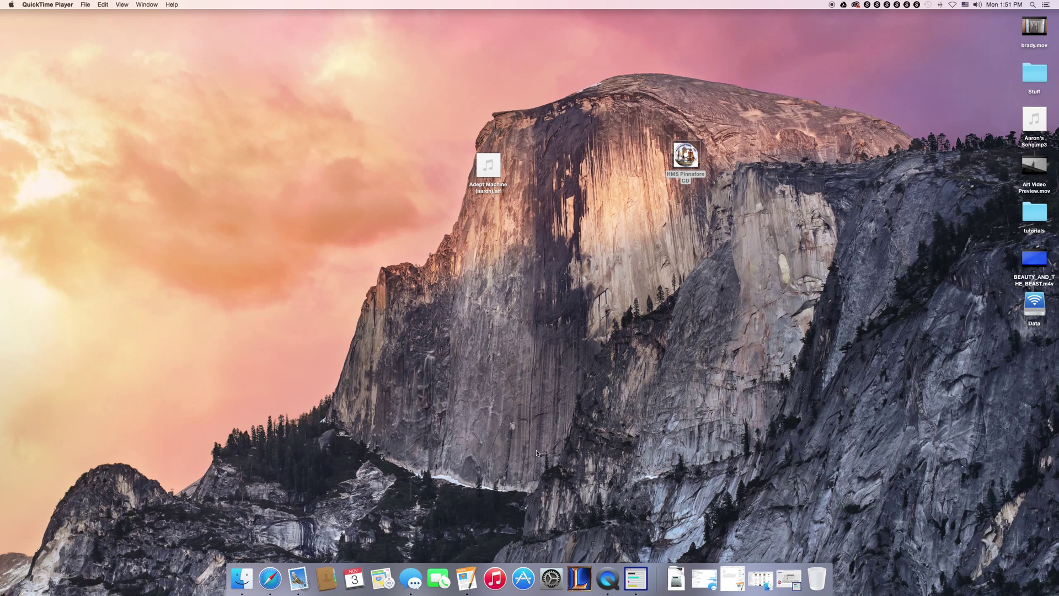
pyautogui.moveTo(550, 570)
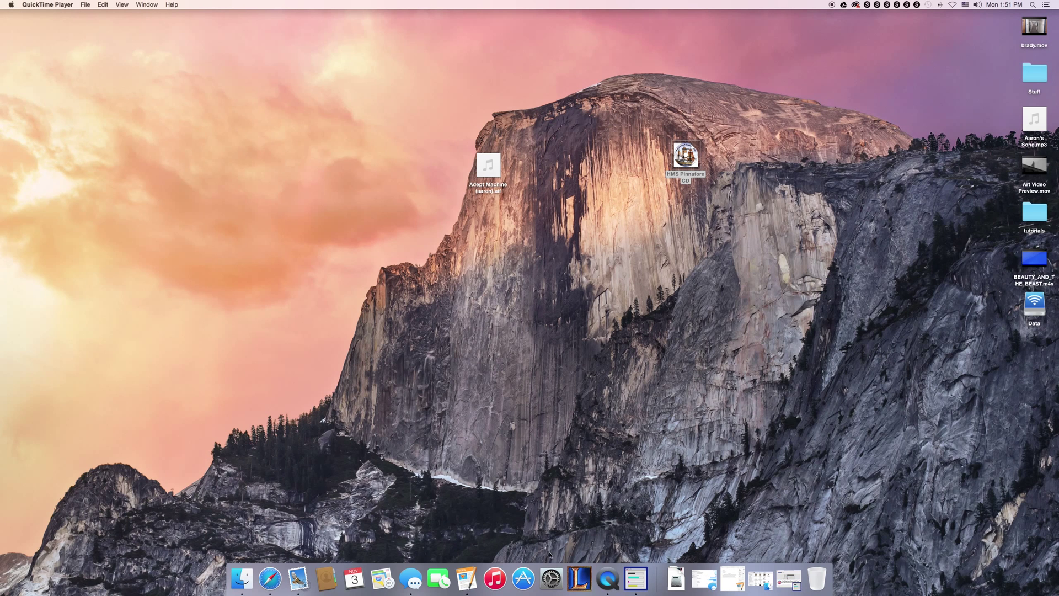
pyautogui.moveTo(550, 582)
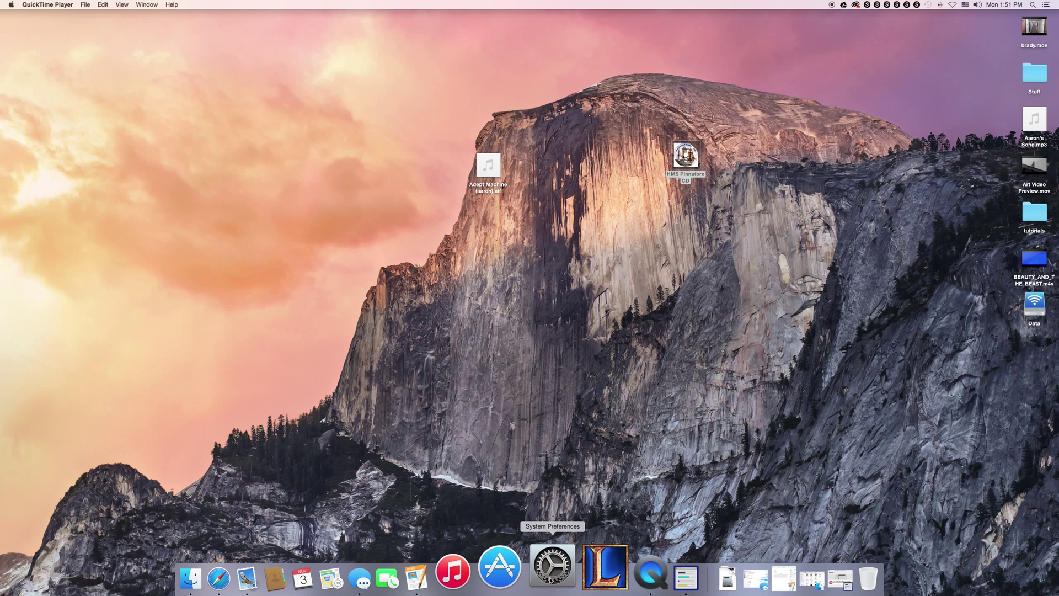
# Step: Launch System Preferences from the Dock
pyautogui.click(549, 572)
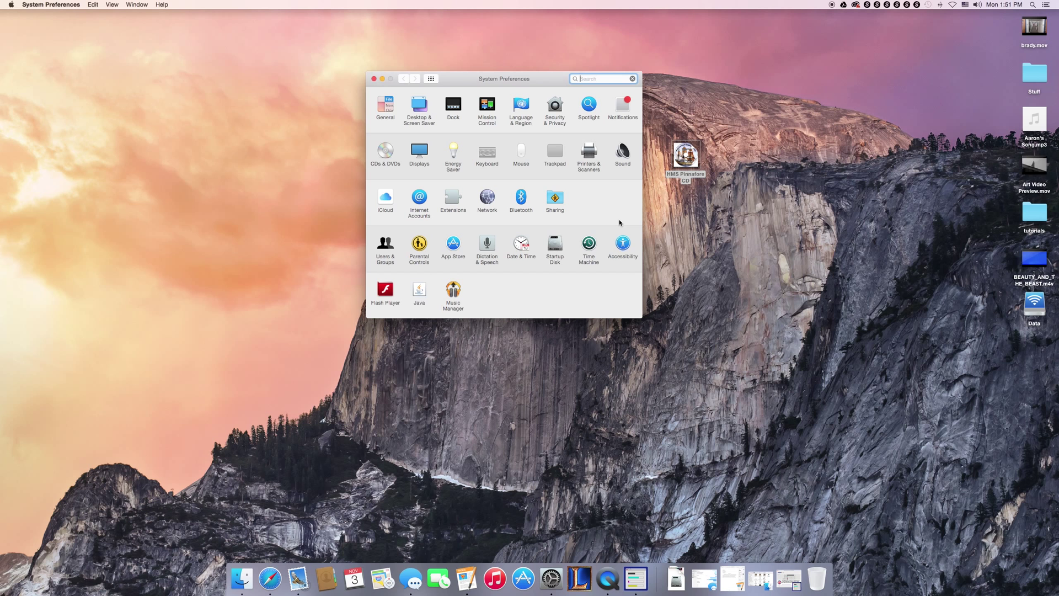
pyautogui.moveTo(604, 197)
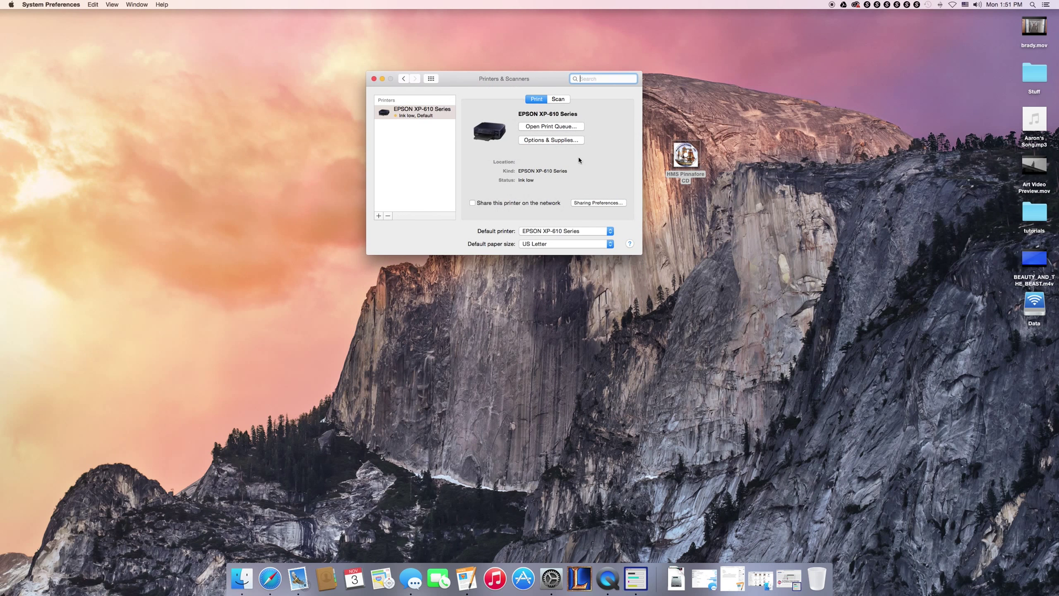
pyautogui.moveTo(583, 176)
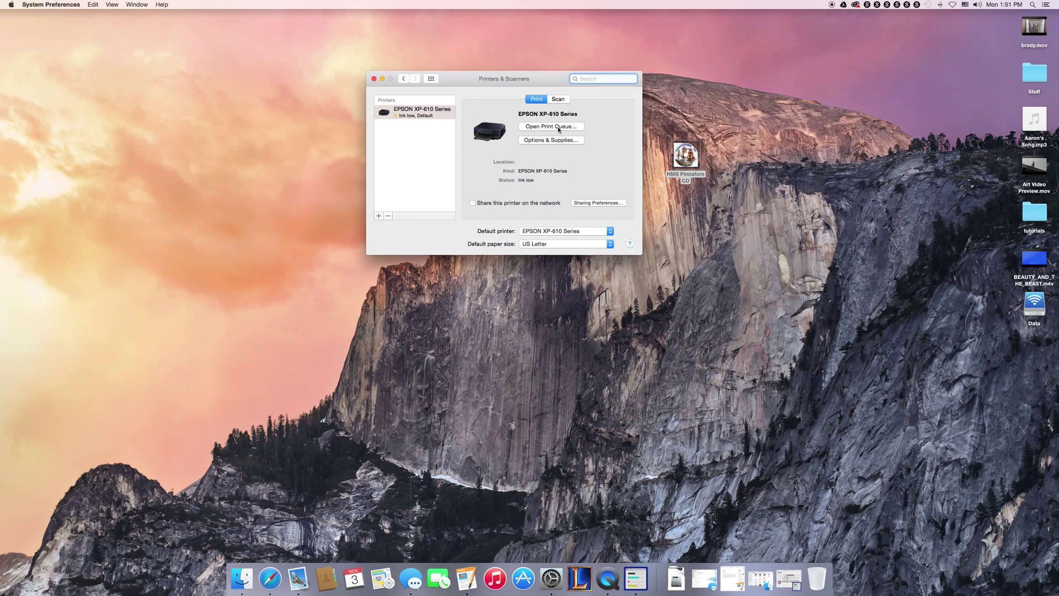
# Step: Bring up the EPSON XP-610 Series print queue, empty and reporting low ink
pyautogui.click(550, 125)
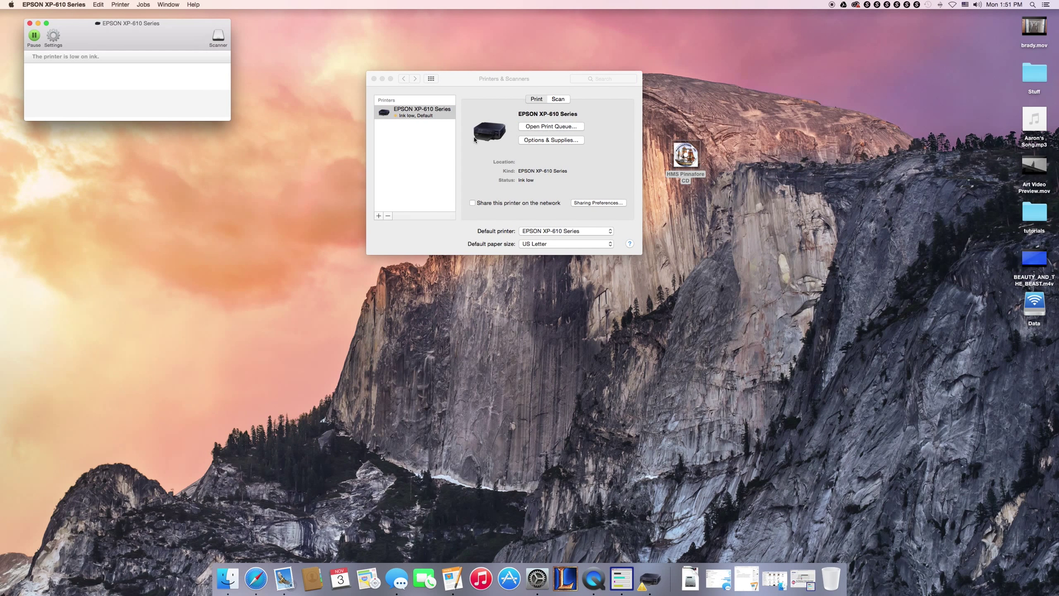
pyautogui.moveTo(462, 134)
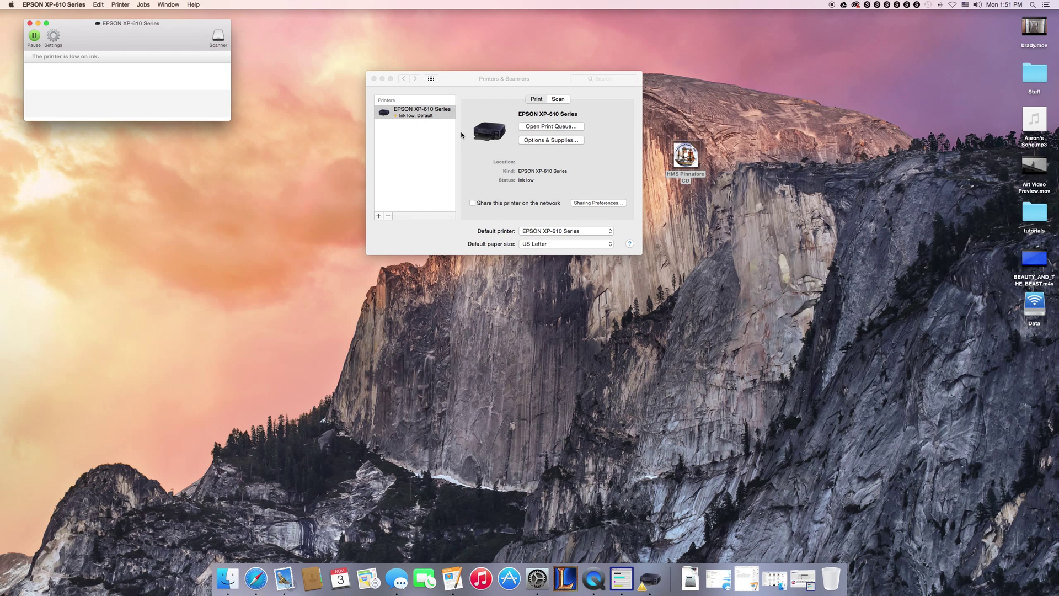
pyautogui.moveTo(565, 150)
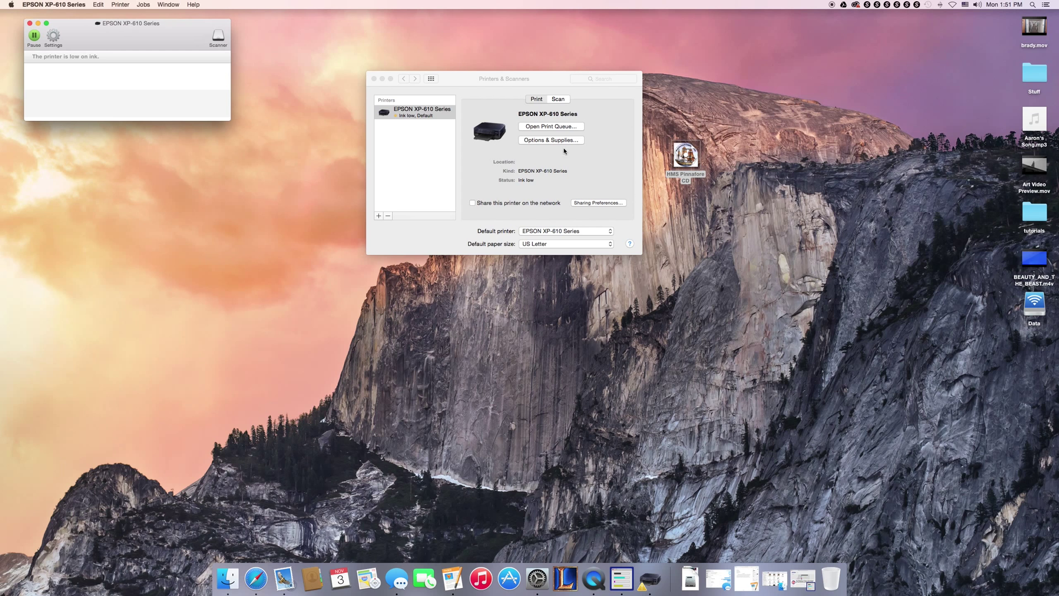
pyautogui.moveTo(108, 106)
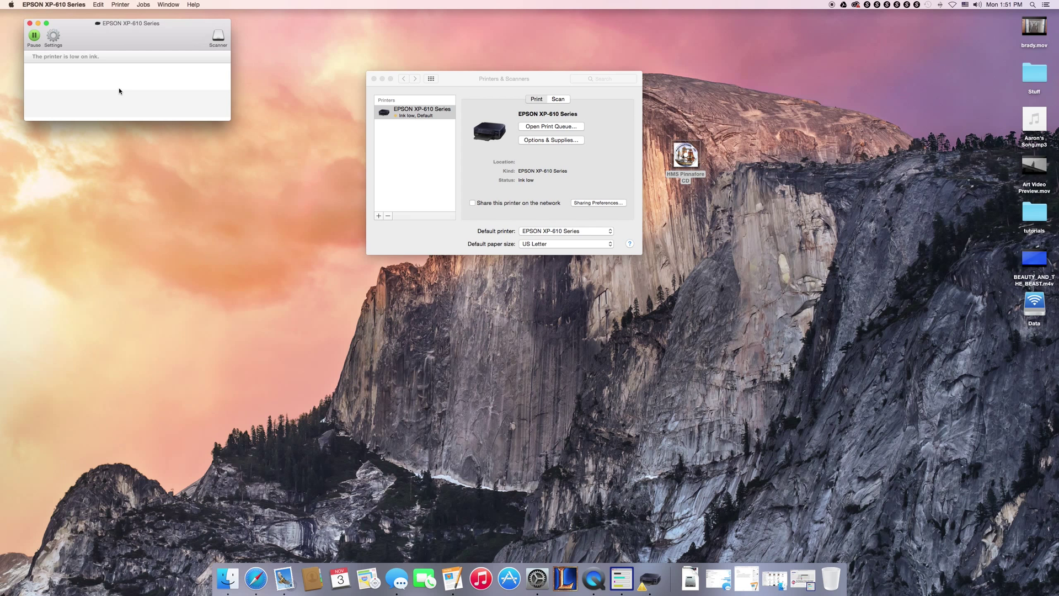
pyautogui.moveTo(82, 57)
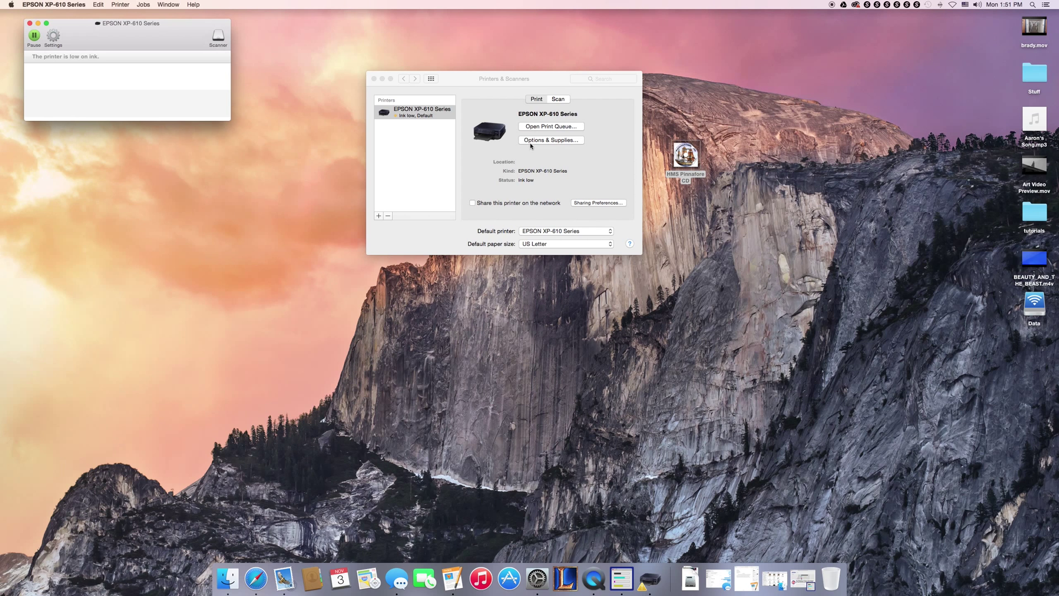
pyautogui.click(551, 139)
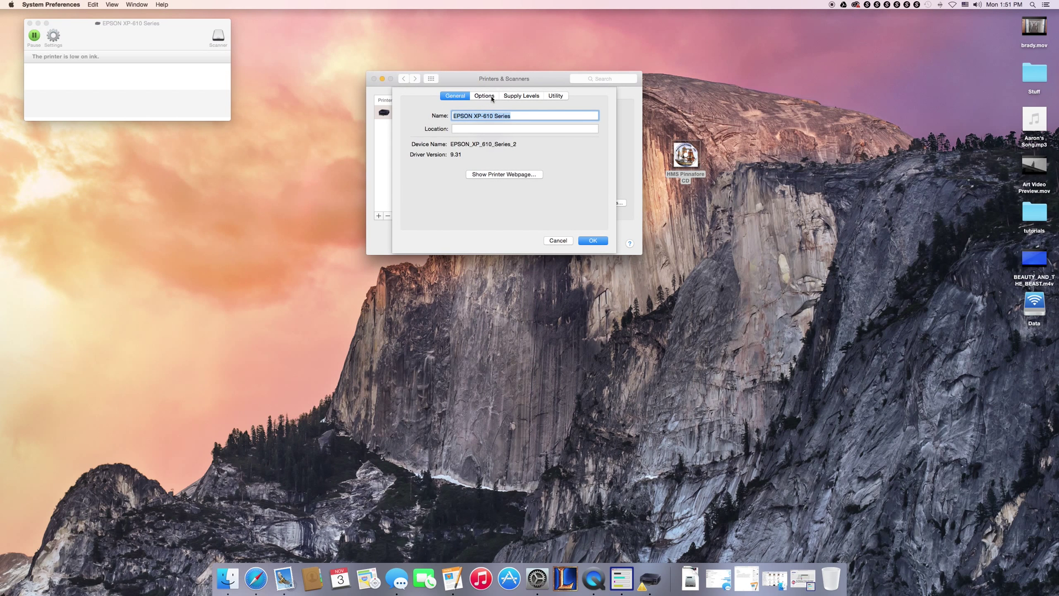
pyautogui.click(521, 95)
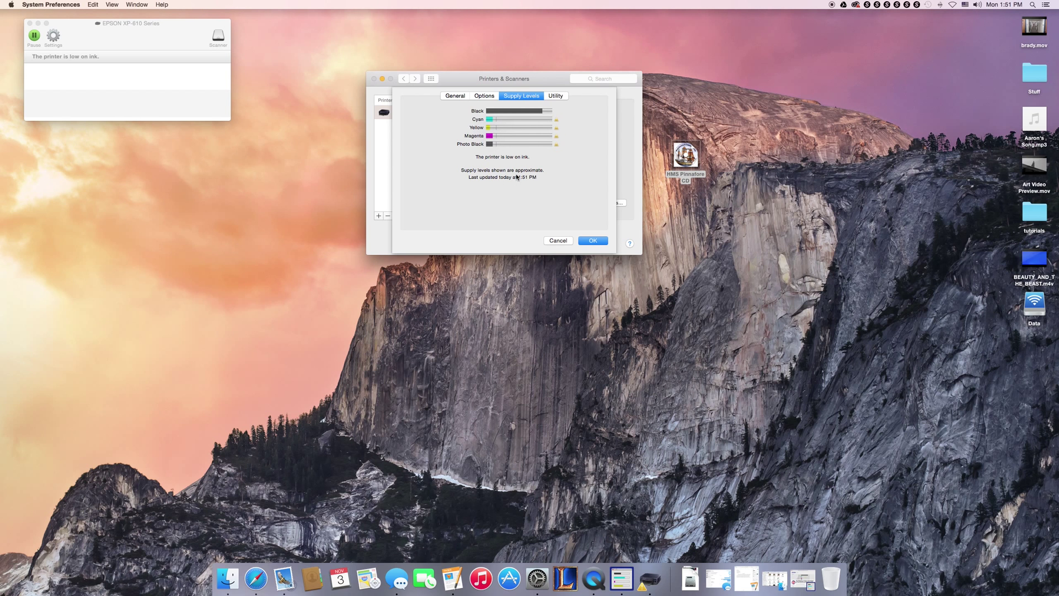
pyautogui.moveTo(522, 164)
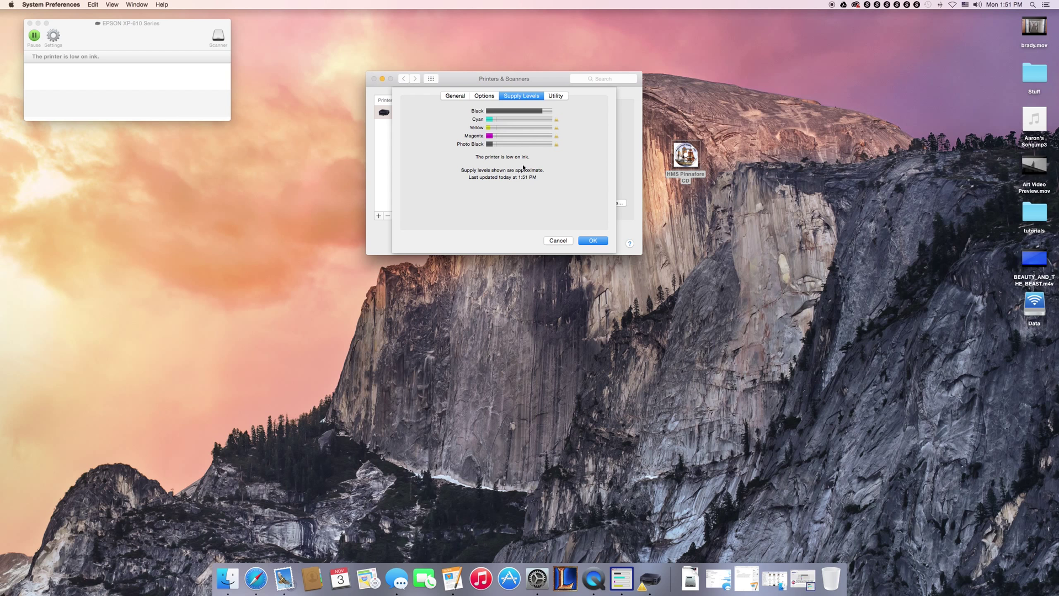
pyautogui.moveTo(325, 129)
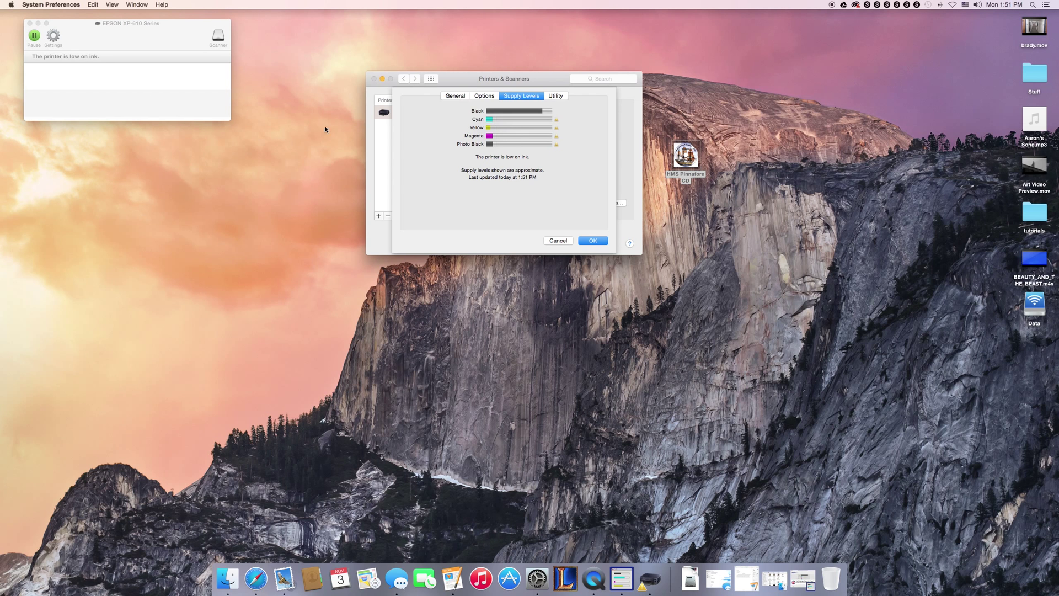
pyautogui.moveTo(453, 166)
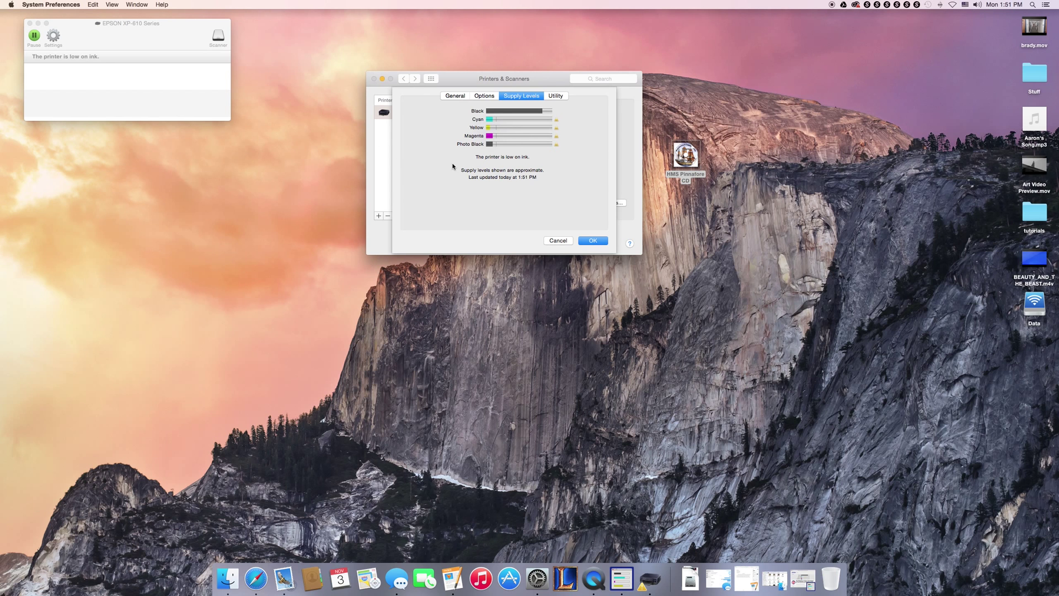
pyautogui.moveTo(448, 154)
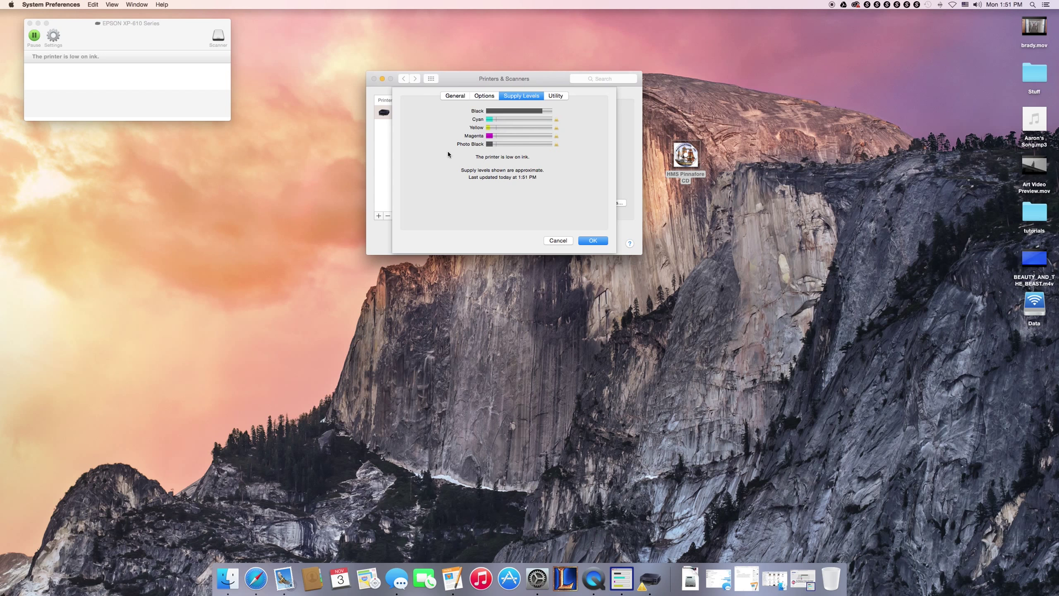
pyautogui.moveTo(440, 162)
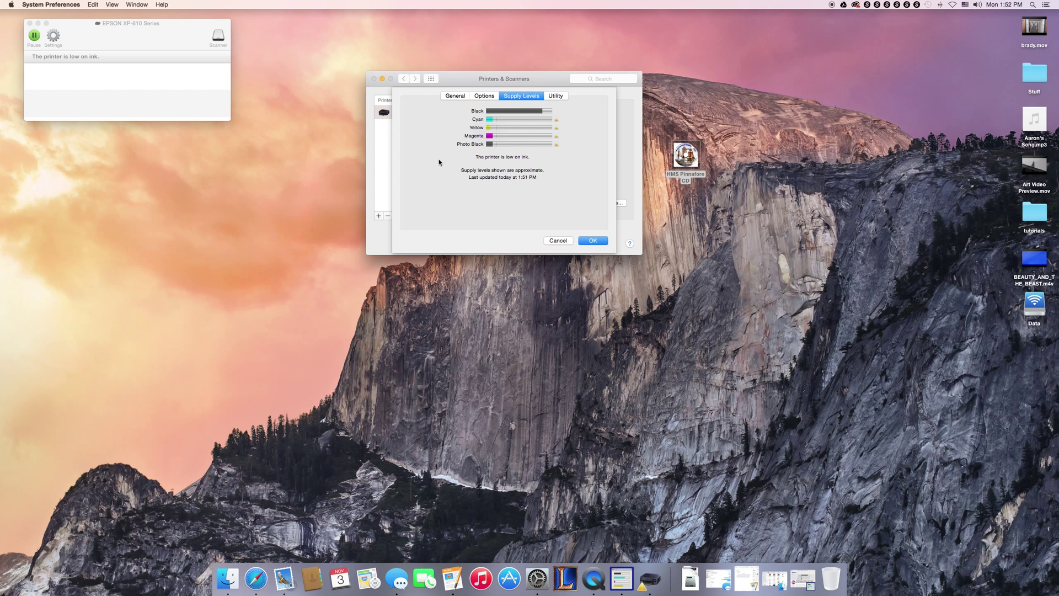
pyautogui.moveTo(470, 182)
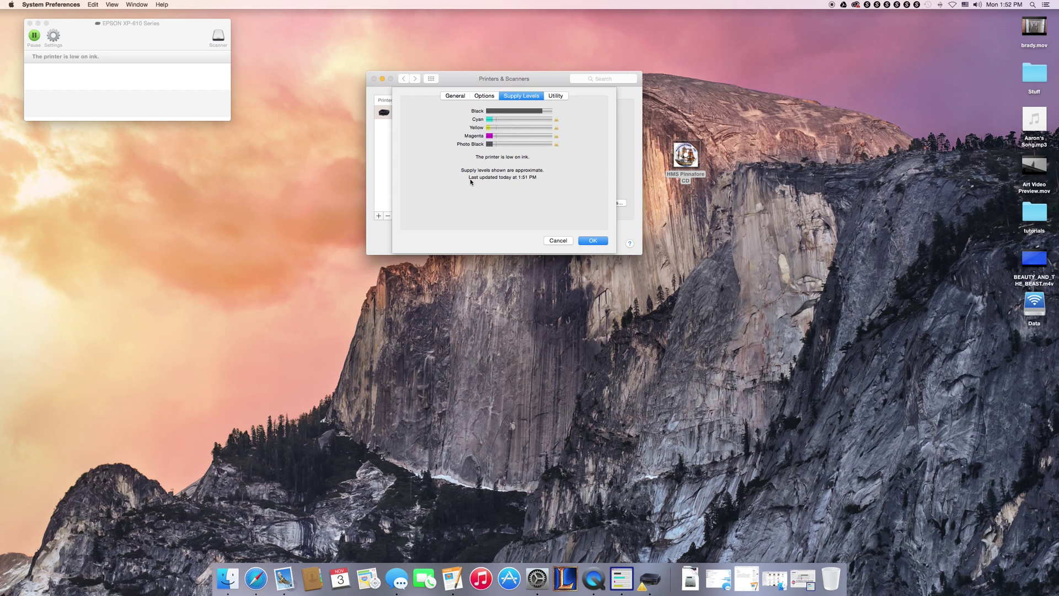
pyautogui.moveTo(501, 170)
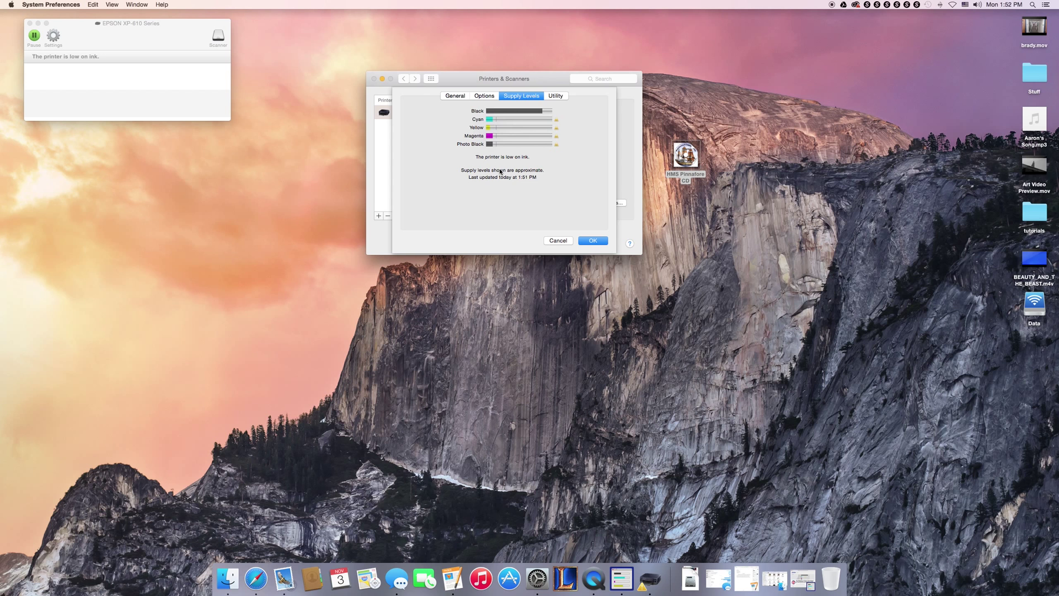
pyautogui.moveTo(504, 138)
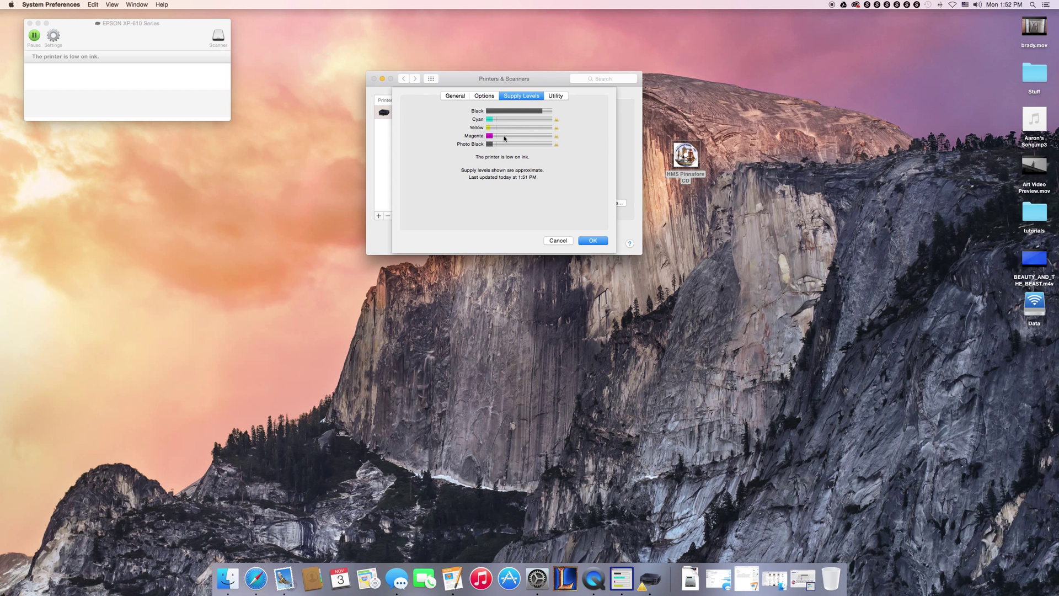
pyautogui.moveTo(547, 245)
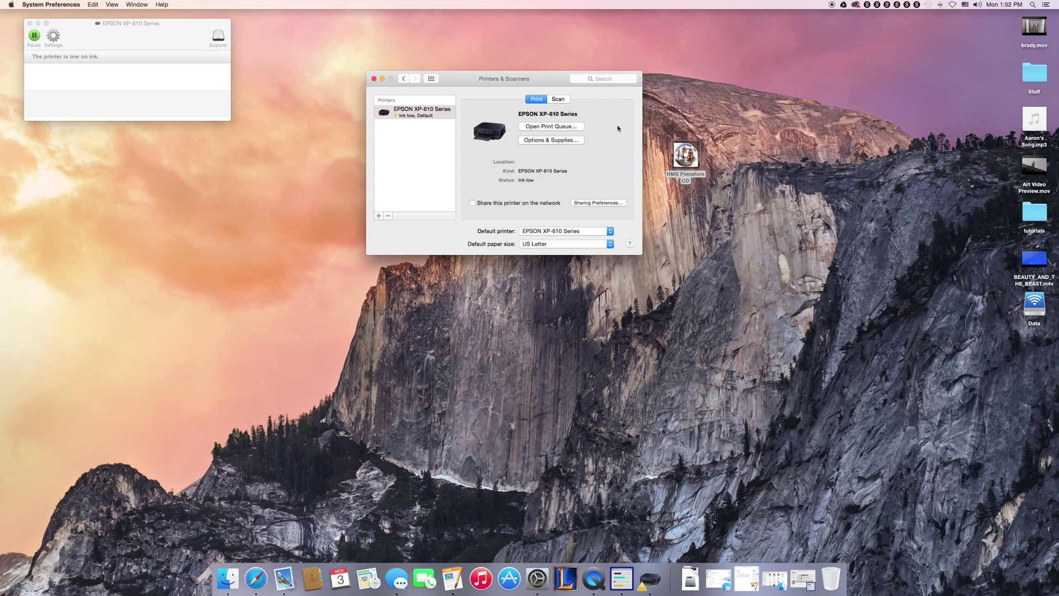
pyautogui.moveTo(503, 79); pyautogui.dragTo(443, 48)
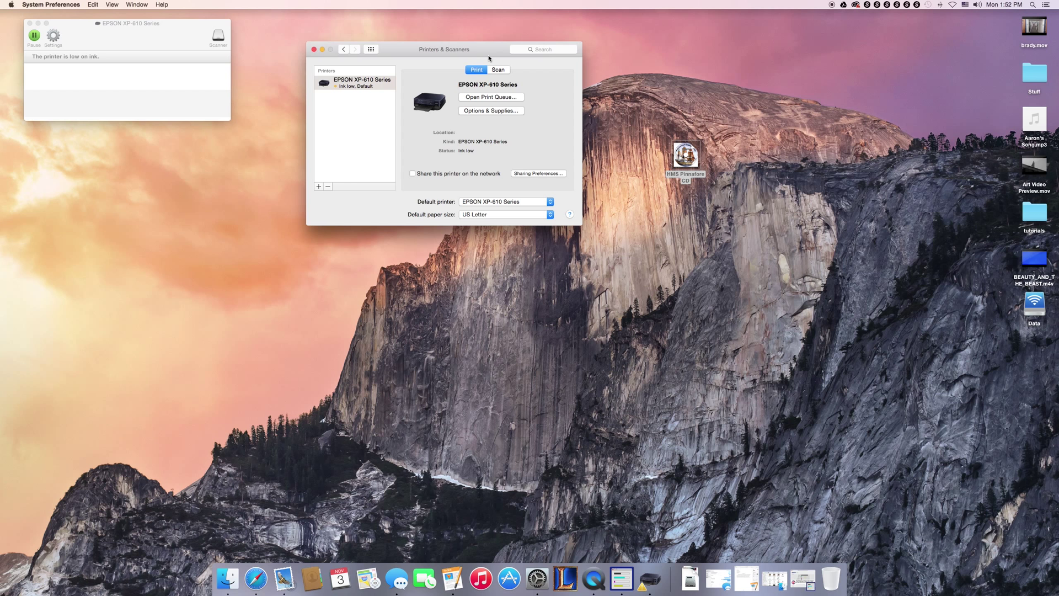
pyautogui.moveTo(694, 200)
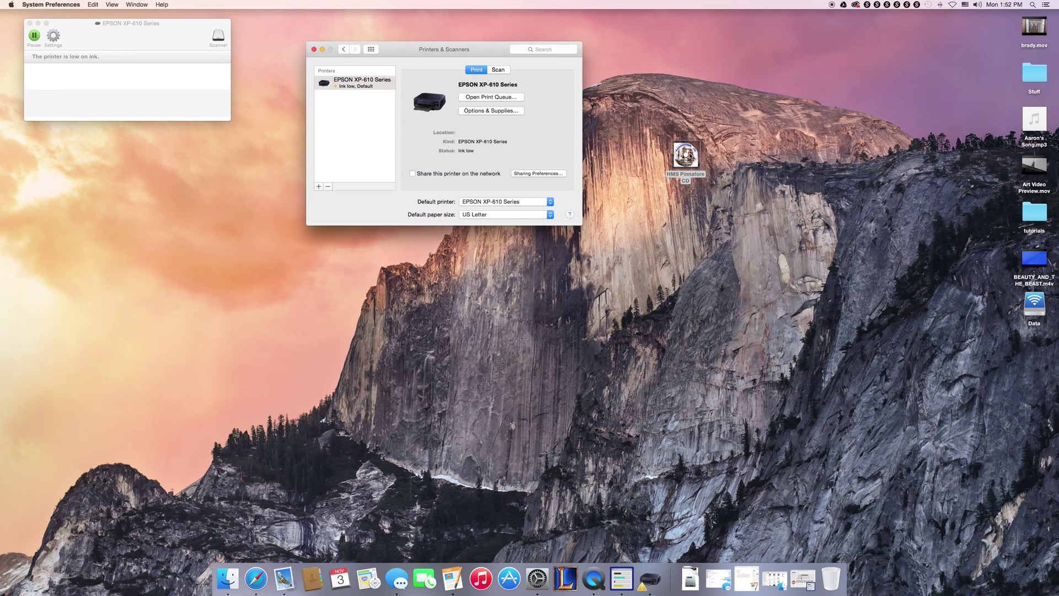
pyautogui.click(685, 155)
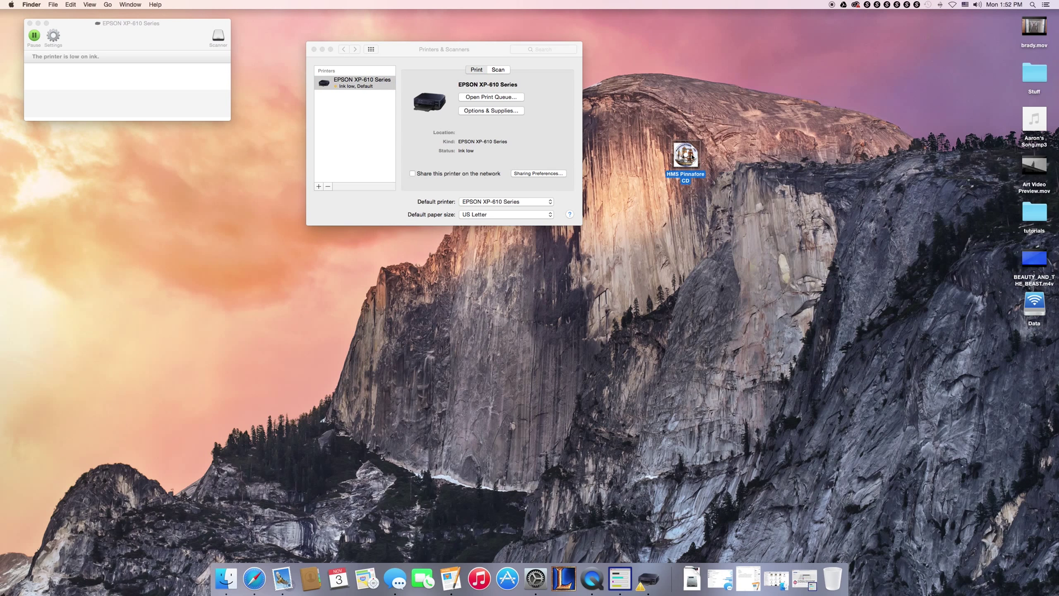
# Step: Load the HMS Pinnafore CD label design from the desktop into Epson Print CD
pyautogui.doubleClick(685, 155)
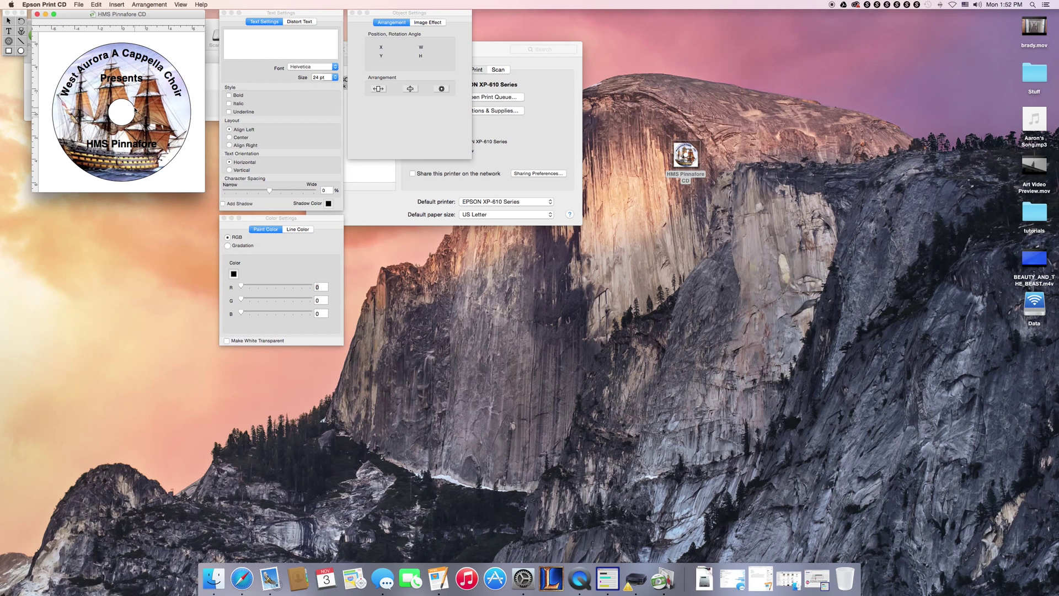
pyautogui.moveTo(118, 113)
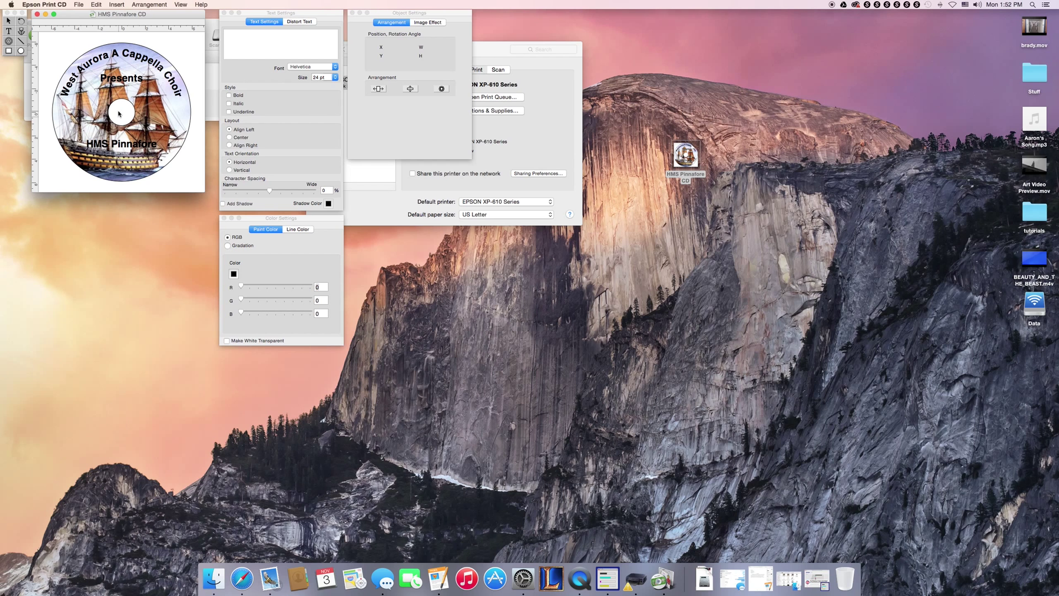
pyautogui.moveTo(115, 108)
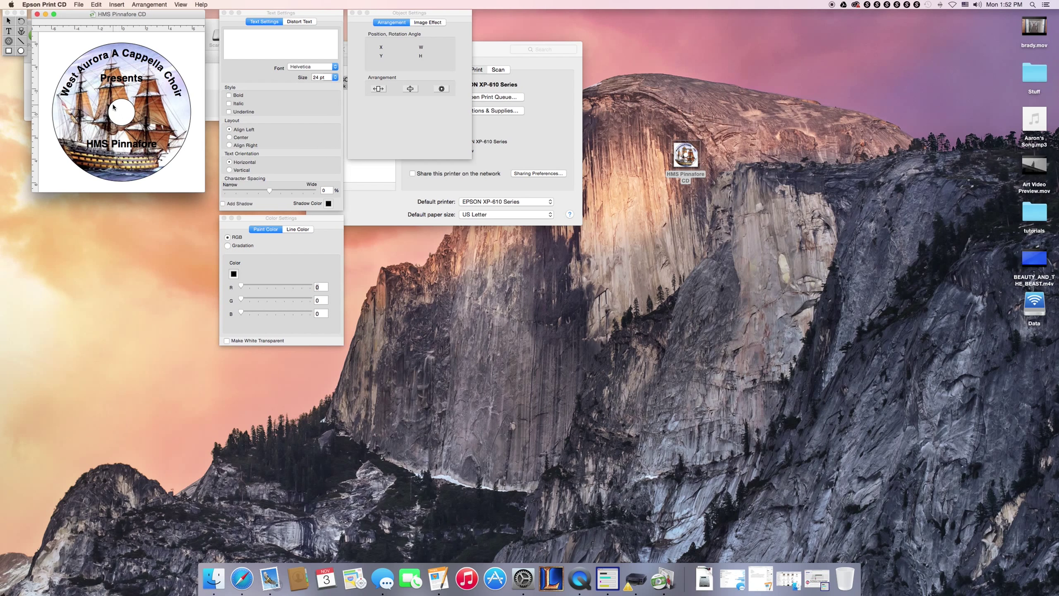
pyautogui.moveTo(66, 29)
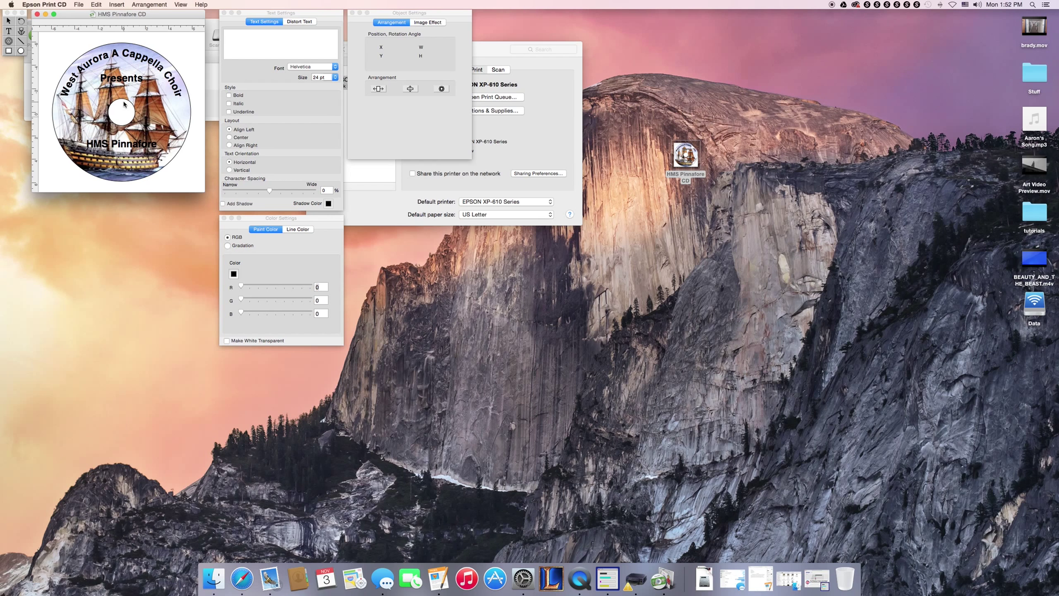
pyautogui.moveTo(121, 114)
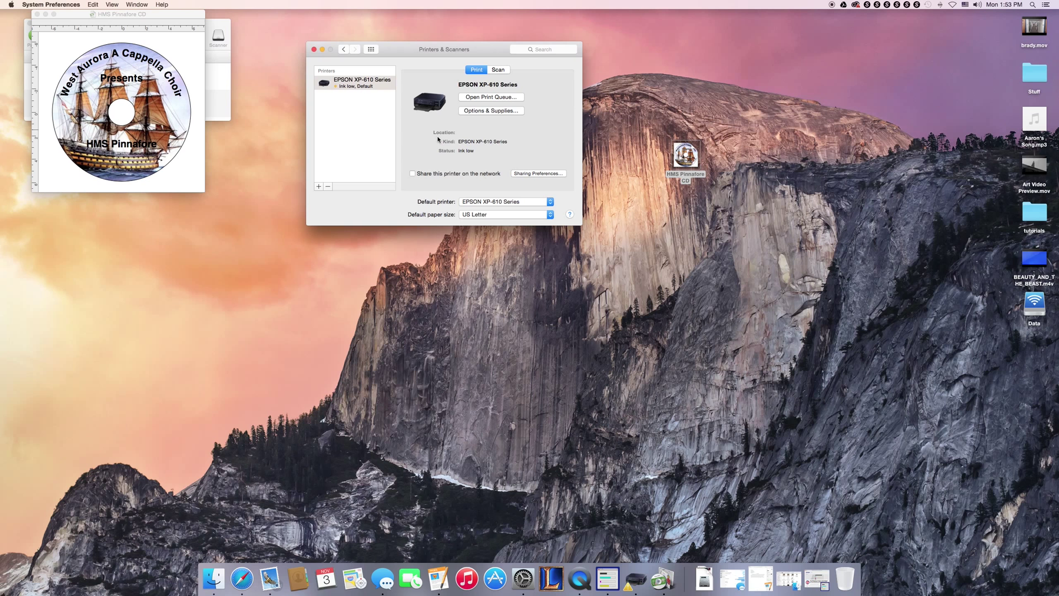
pyautogui.moveTo(592, 173)
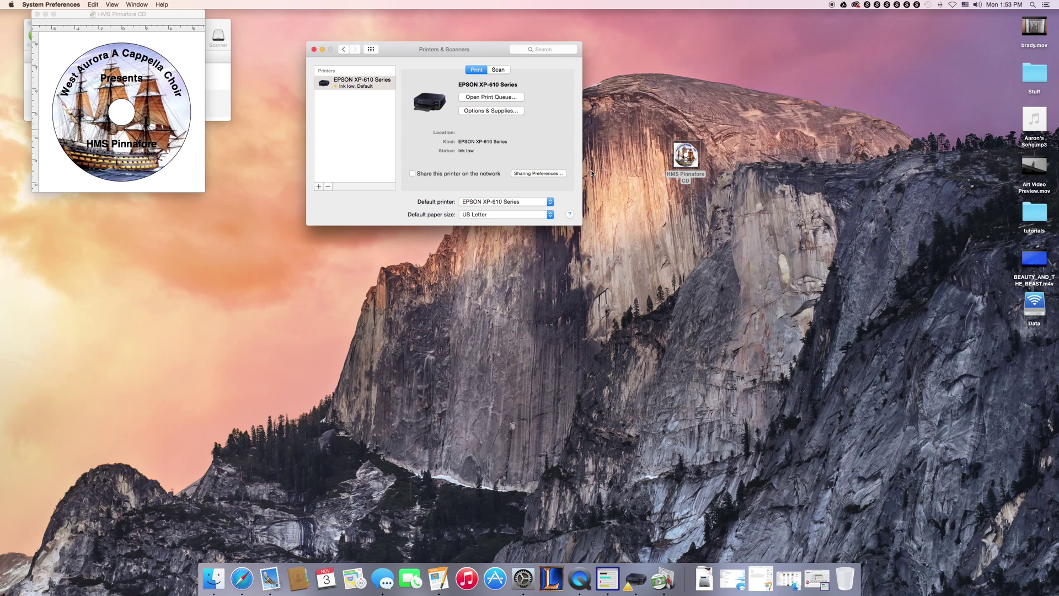
pyautogui.moveTo(444, 177)
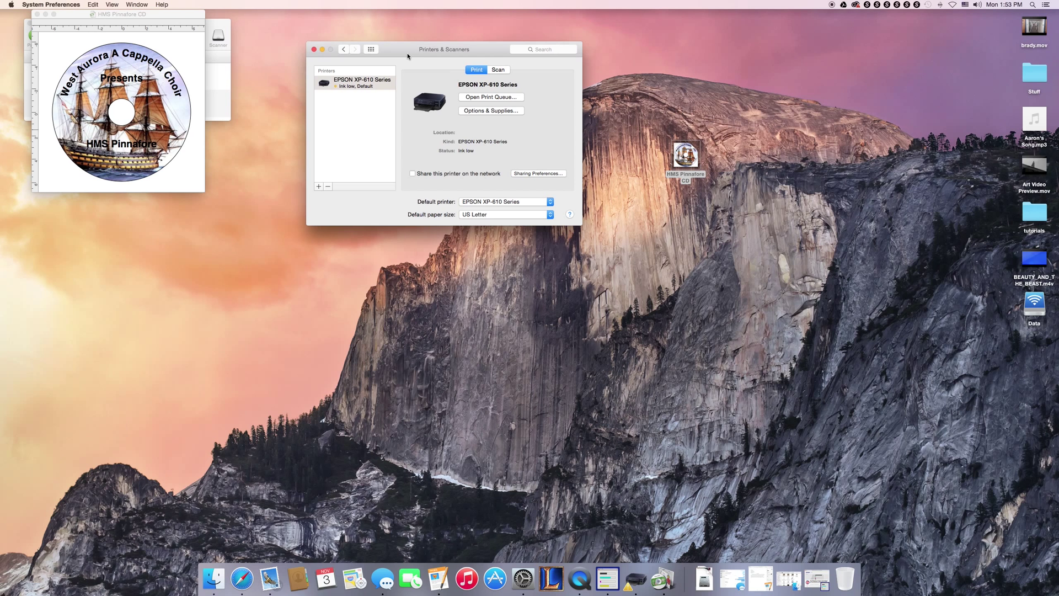
pyautogui.moveTo(405, 48)
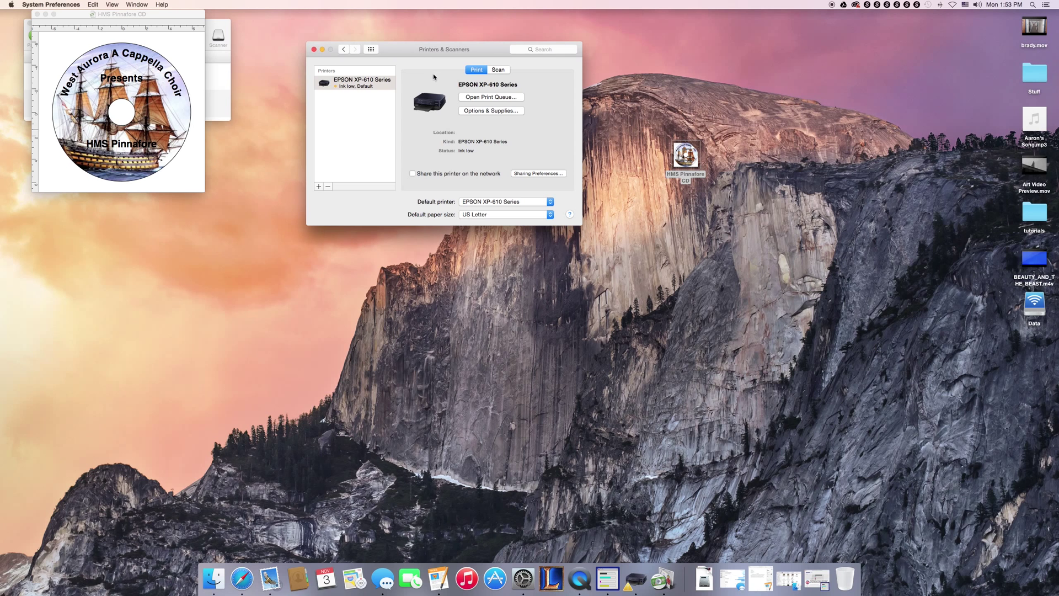
# Step: Switch Printers & Scanners to Scan and launch the XP-610 scanner window
pyautogui.click(498, 70)
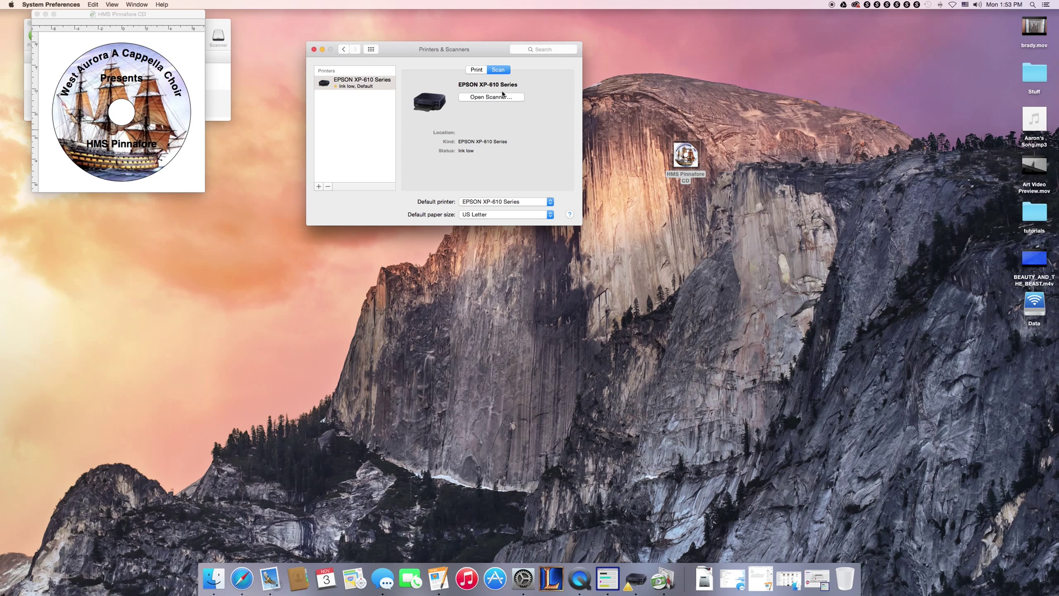
pyautogui.click(491, 97)
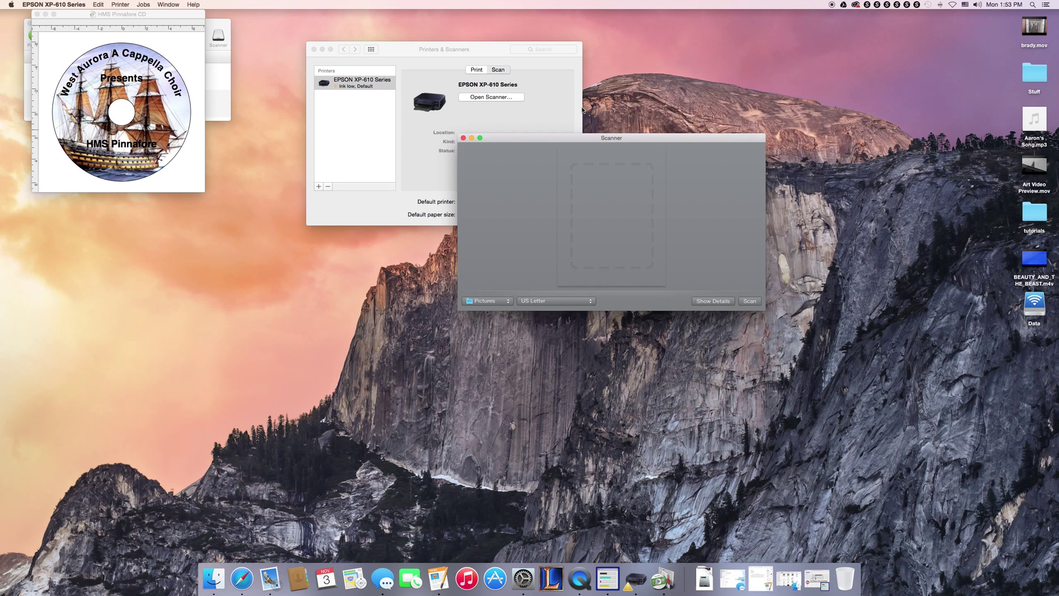
# Step: Move the scanner window up and run a scan, previewing a blank white page
pyautogui.moveTo(611, 138); pyautogui.dragTo(611, 61)
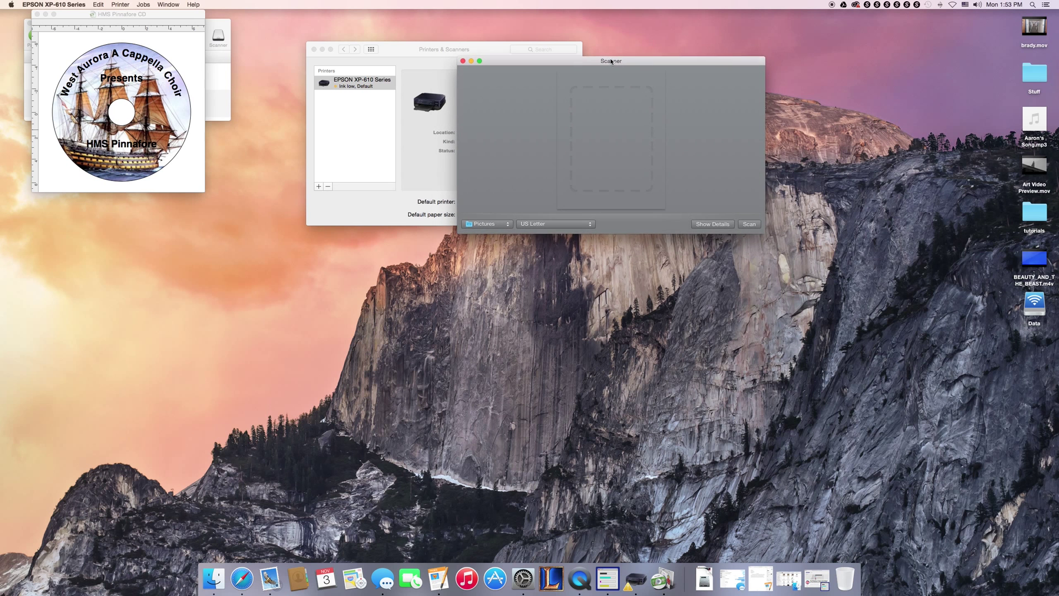
pyautogui.moveTo(611, 61); pyautogui.dragTo(601, 49)
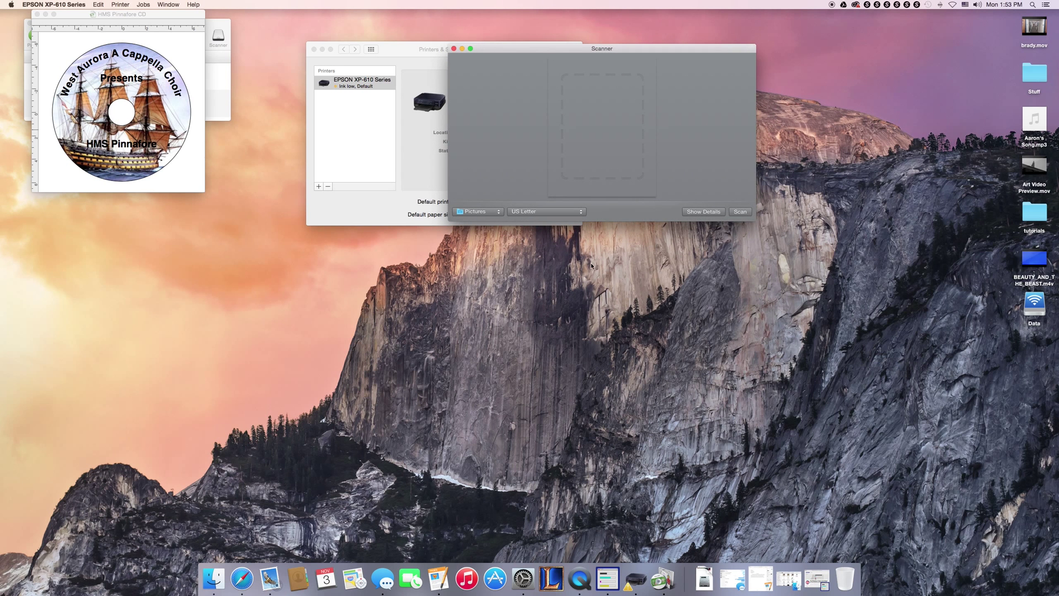
pyautogui.moveTo(639, 158)
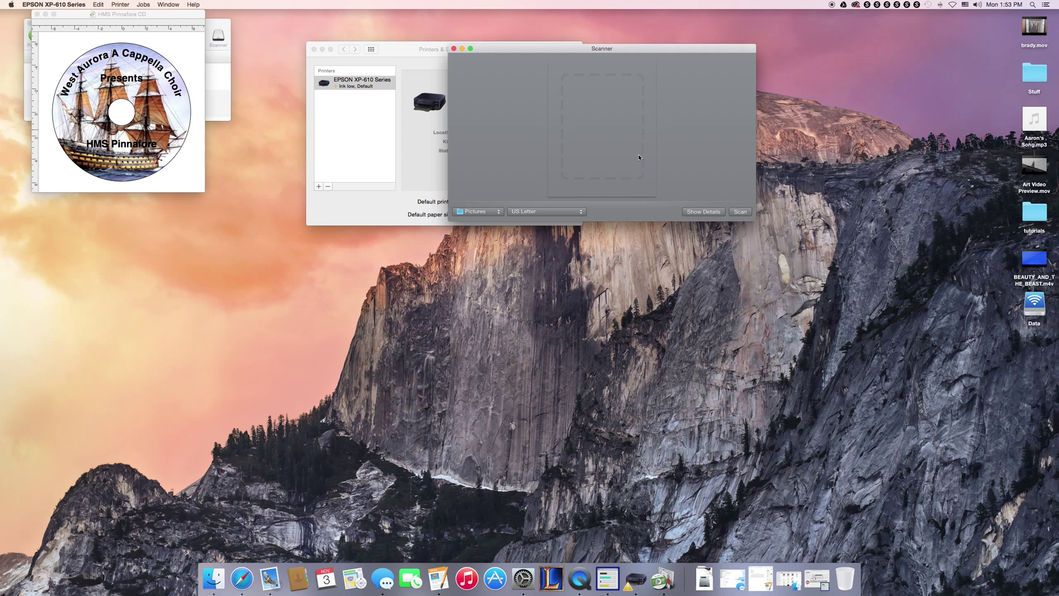
pyautogui.click(740, 212)
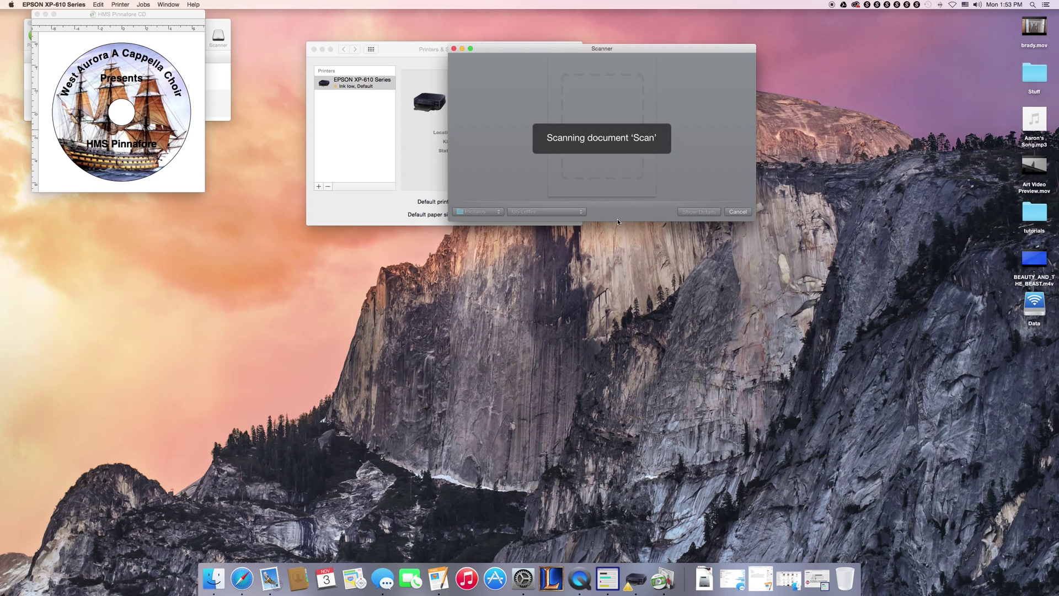
pyautogui.moveTo(575, 188)
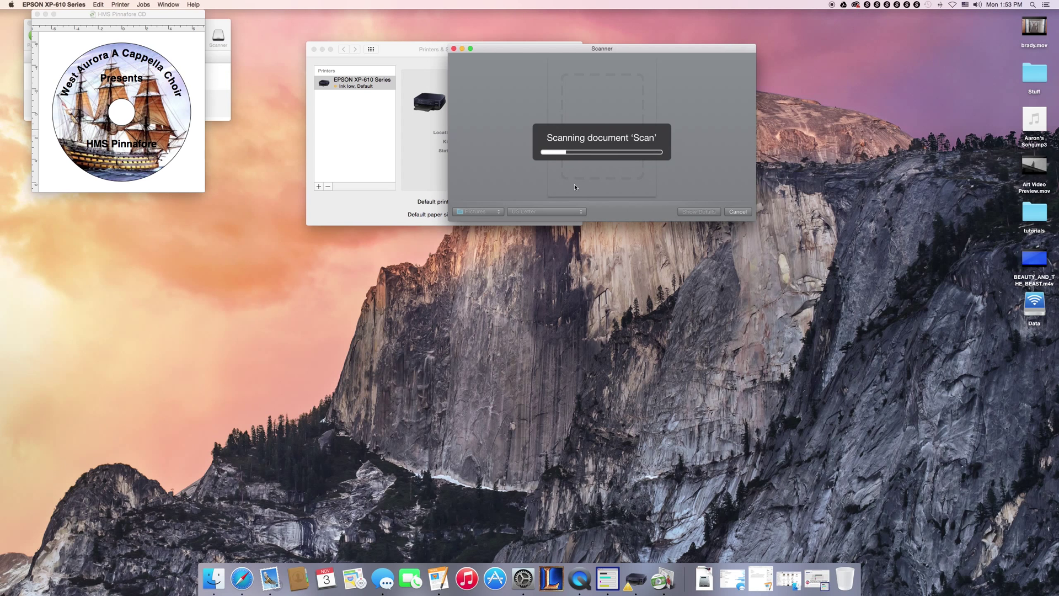
pyautogui.moveTo(506, 220)
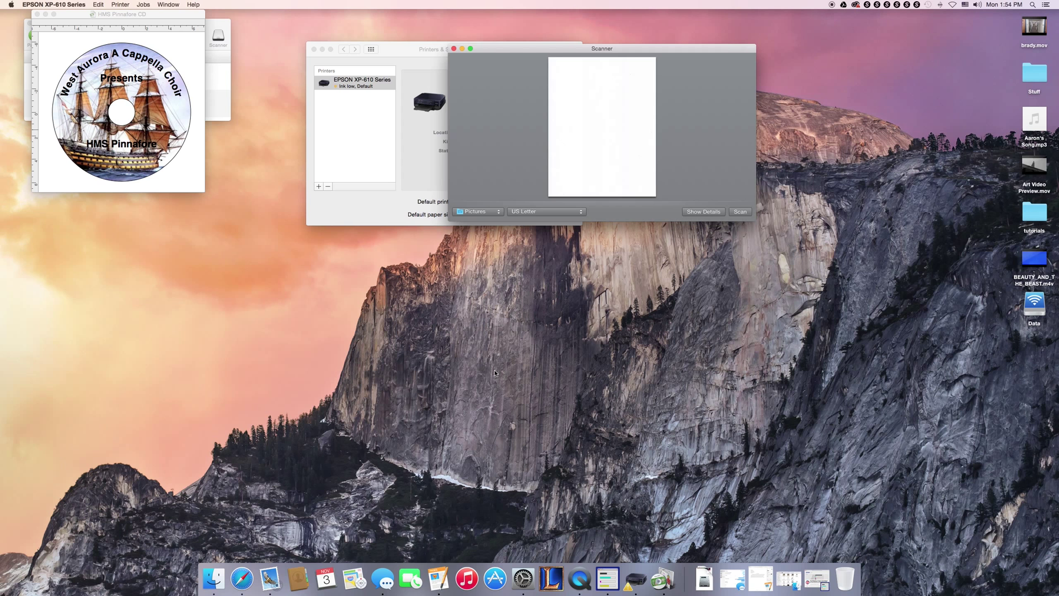
pyautogui.click(476, 212)
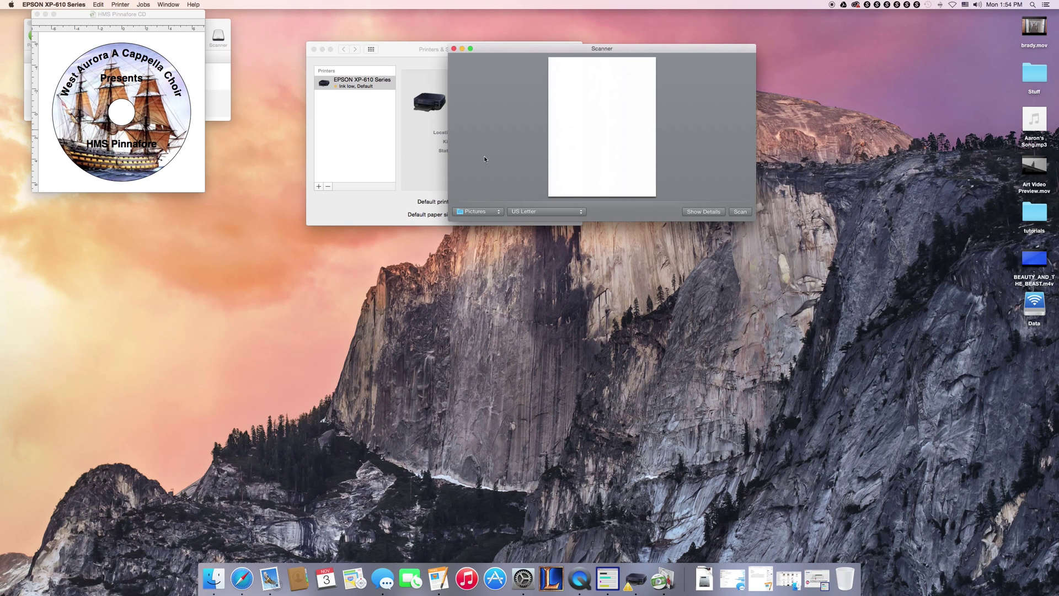
pyautogui.moveTo(625, 125)
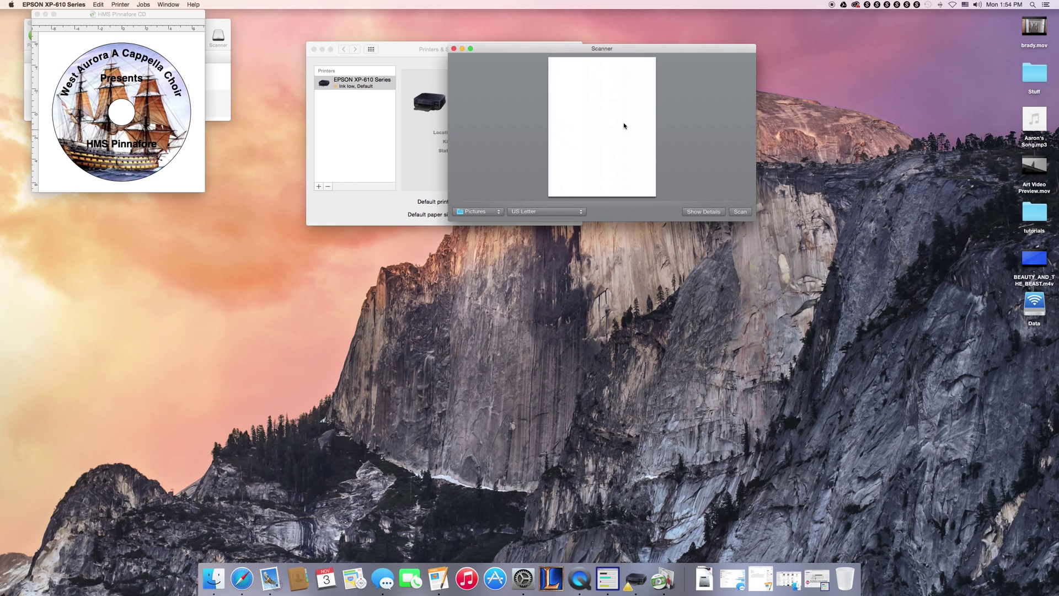
pyautogui.moveTo(566, 260)
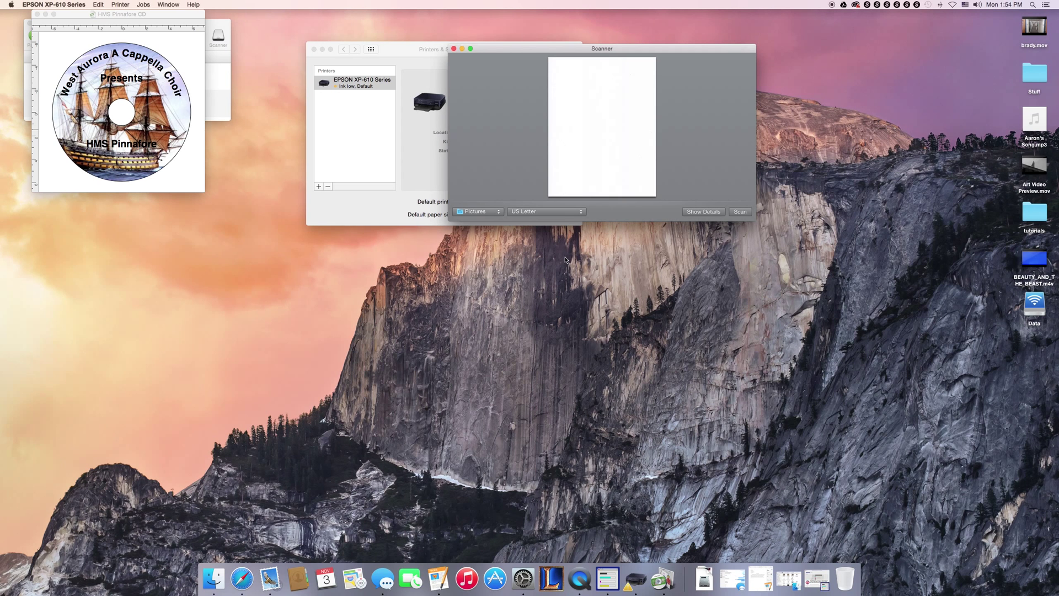